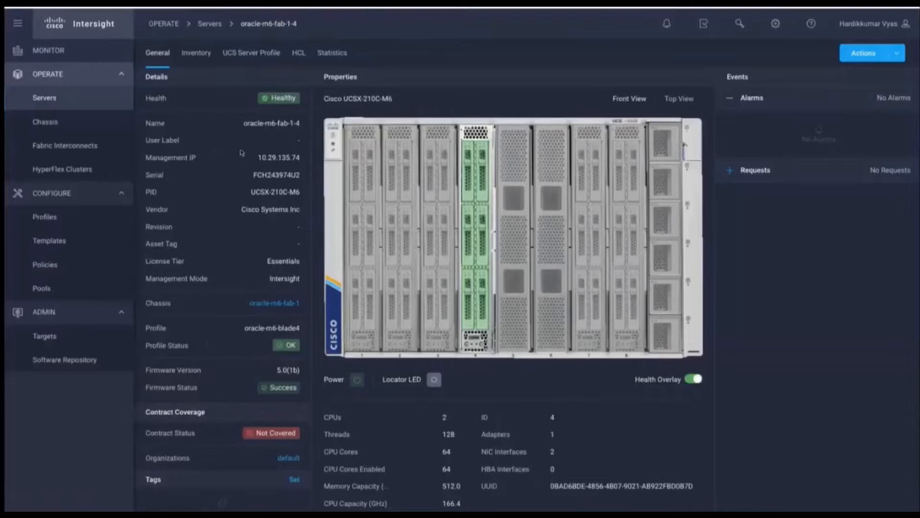
mouse_move(197, 53)
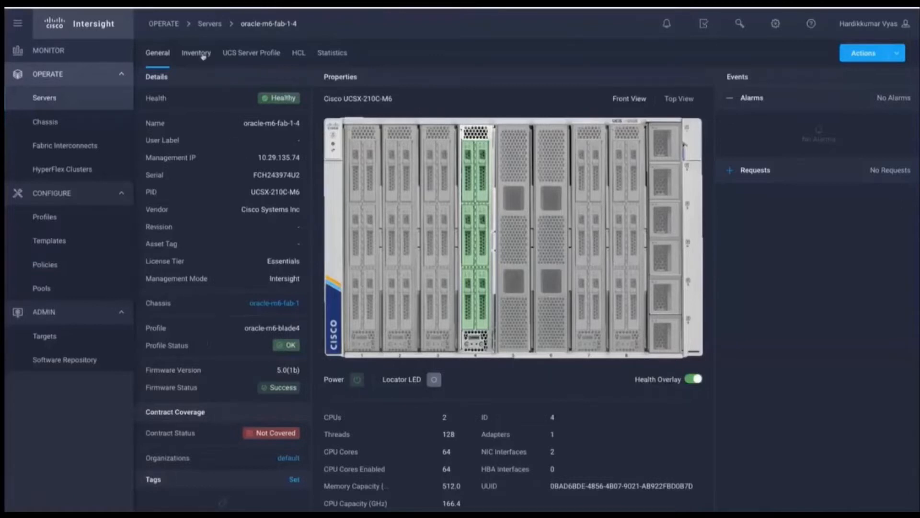
Show oracle-m6-fab-1-4's inventory with both Xeon Platinum 8358 CPUs expanded.
left_click(195, 52)
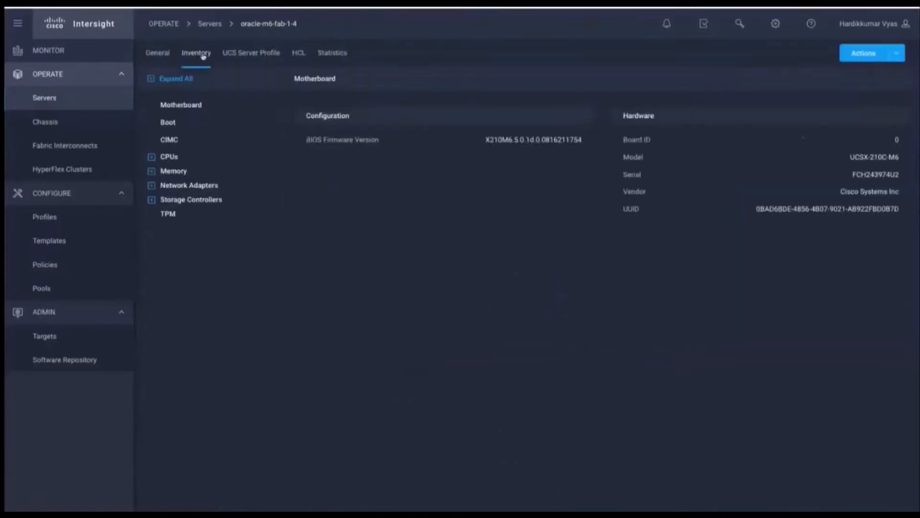
left_click(169, 156)
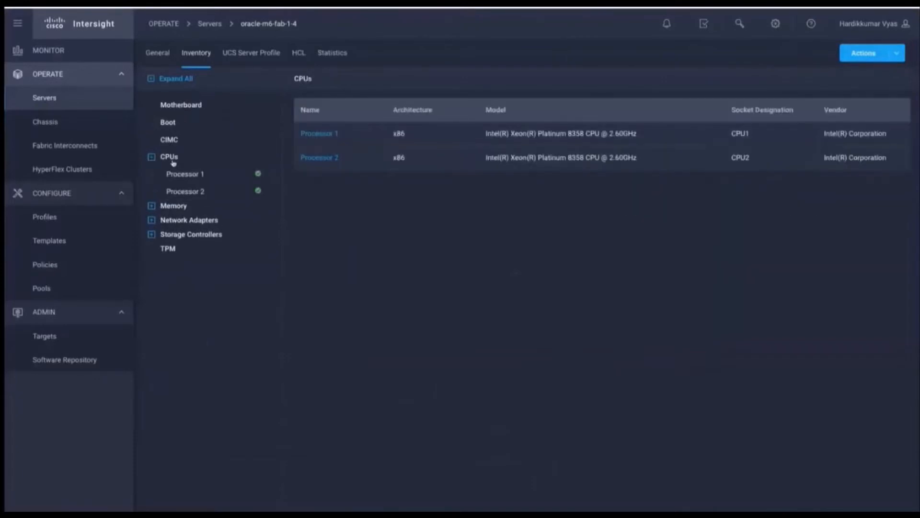
mouse_move(181, 226)
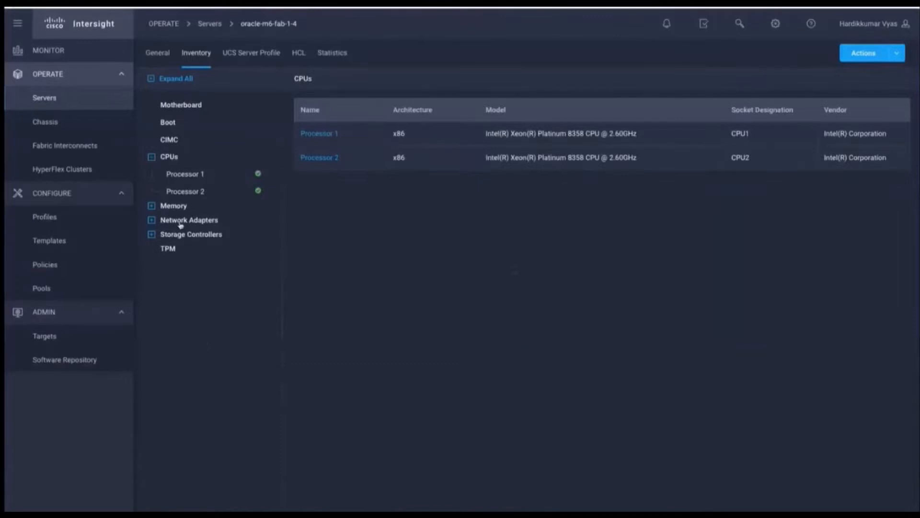
List the six 3052360 MiB FRONT-NVME drives under NVMe Controller 0.
left_click(189, 220)
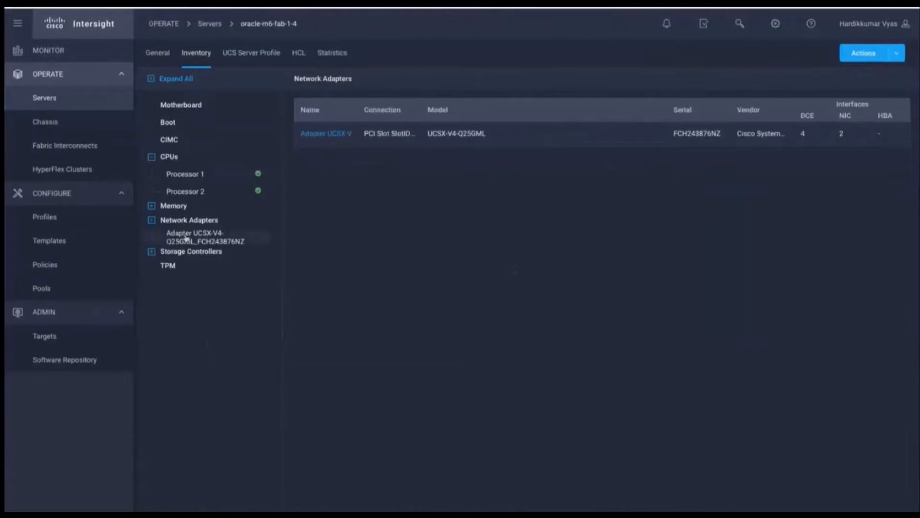
mouse_move(177, 260)
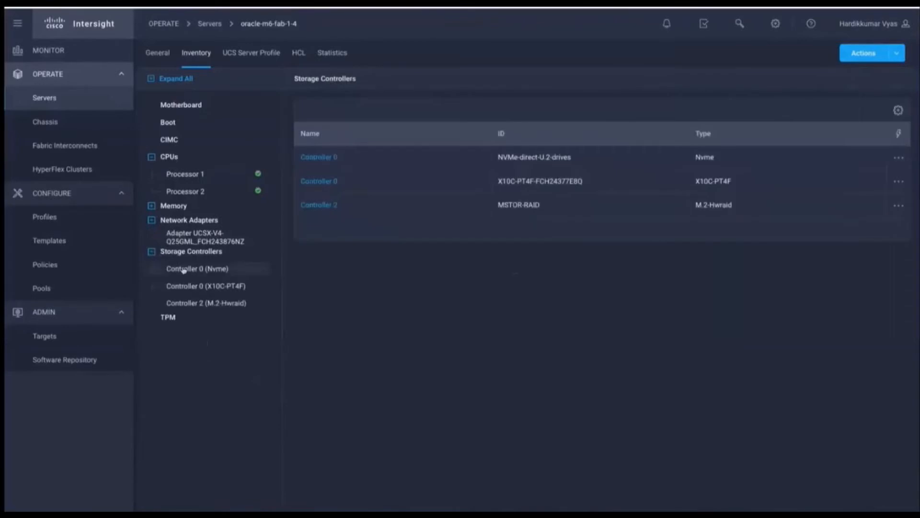
left_click(198, 268)
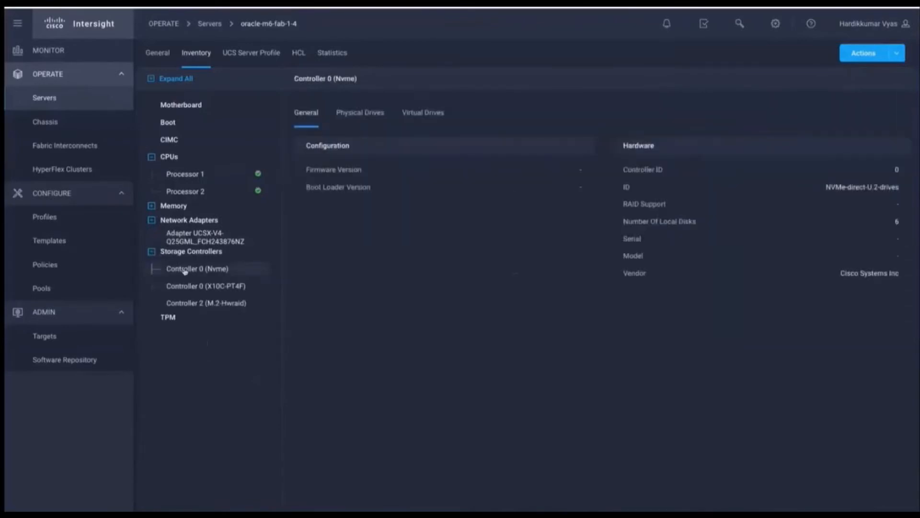
mouse_move(360, 112)
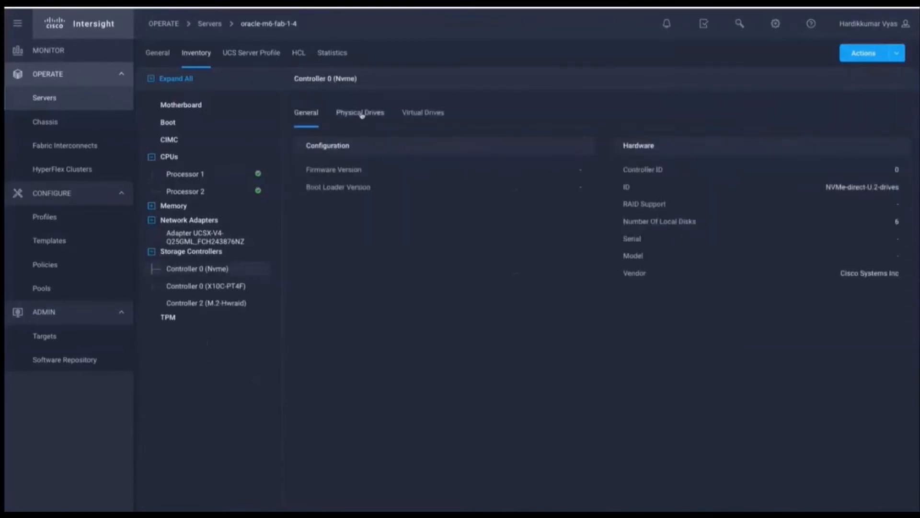
left_click(359, 112)
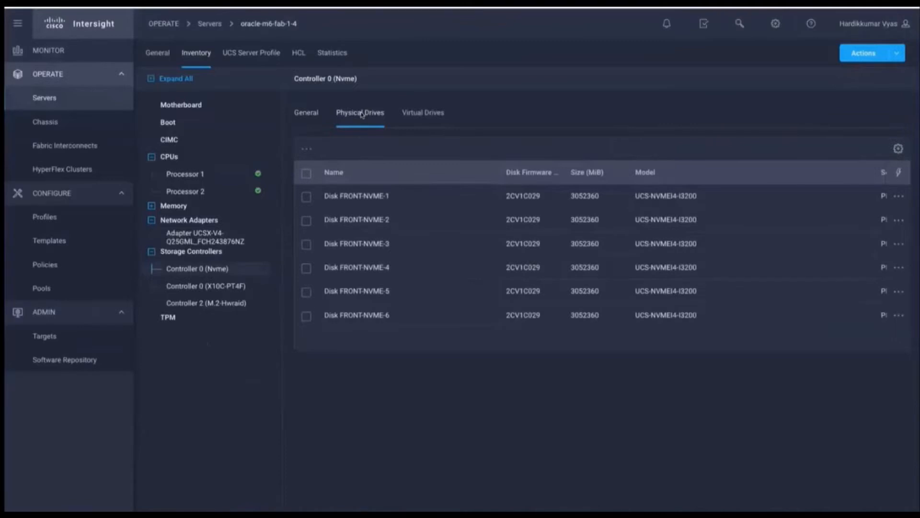
mouse_move(258, 57)
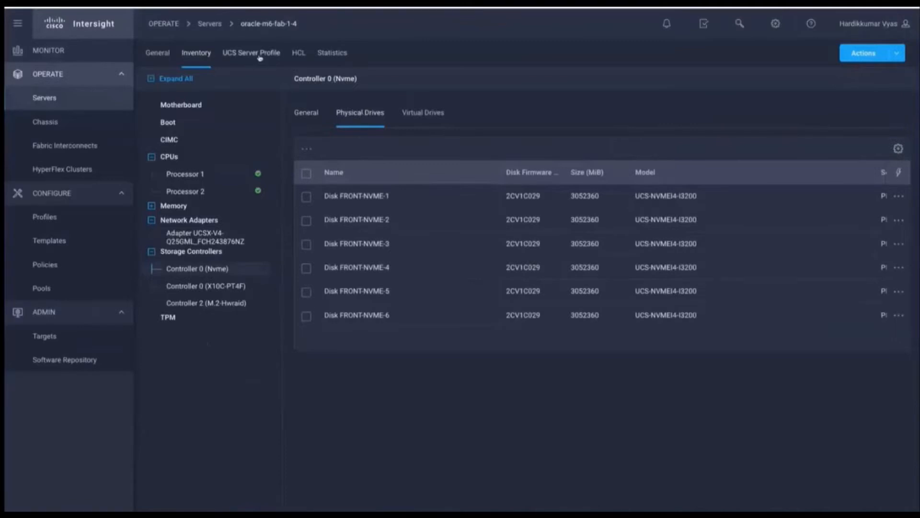
Show the UCS server profile oracle-m6-blade4 with its BIOS, boot, IMC, LAN and user policies.
left_click(251, 52)
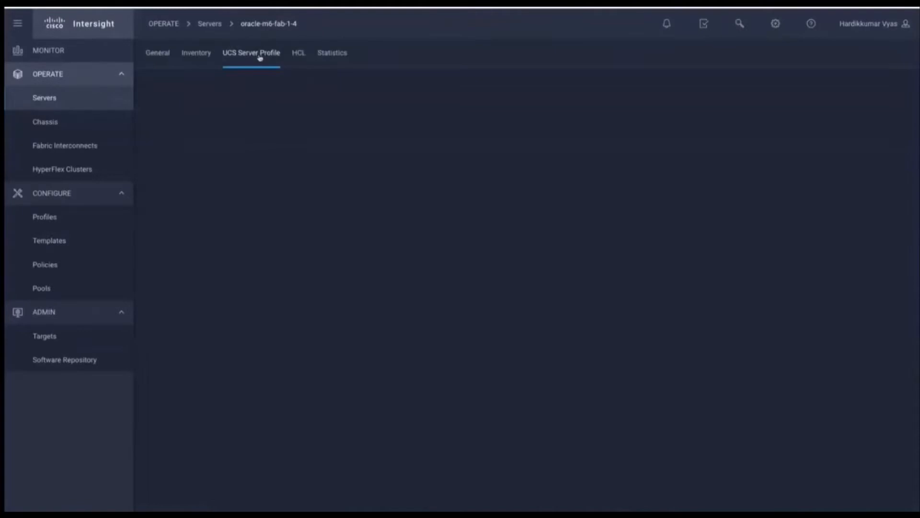
left_click(251, 52)
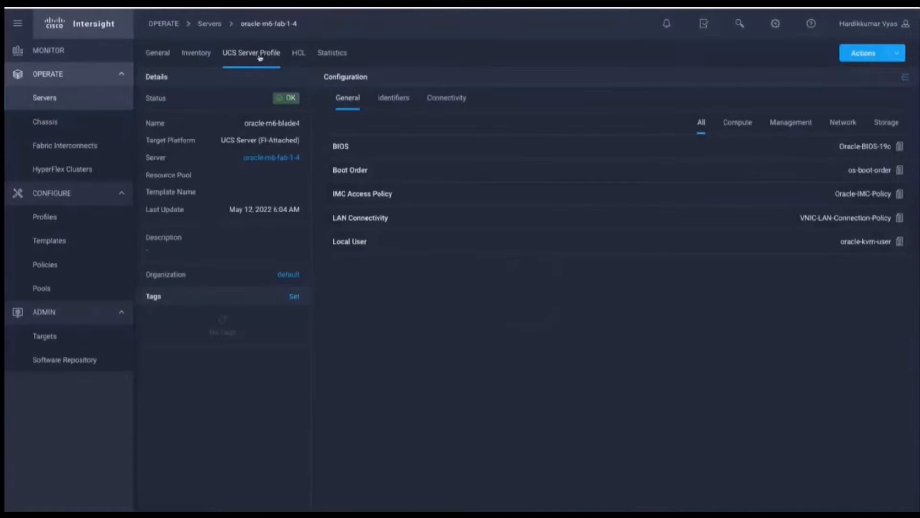
mouse_move(447, 98)
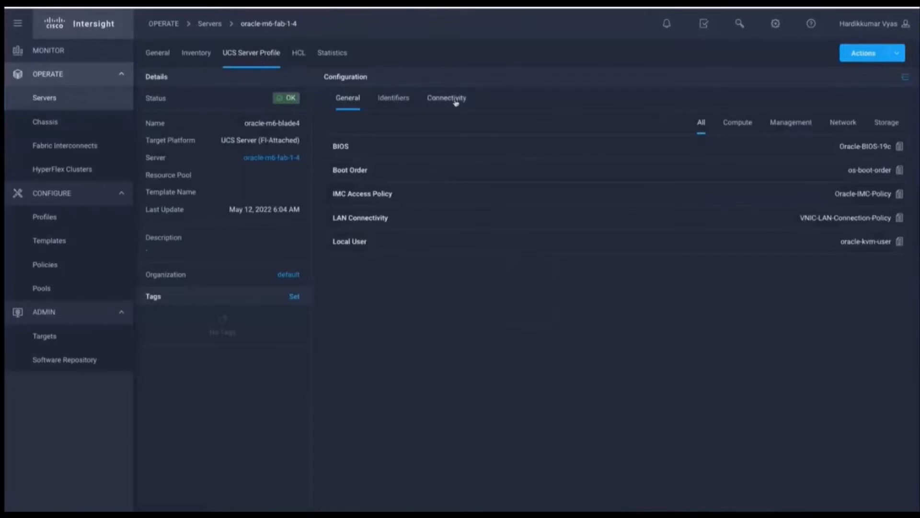
Review the profile's Connectivity settings before moving to the ora-blade4 root shell.
left_click(446, 98)
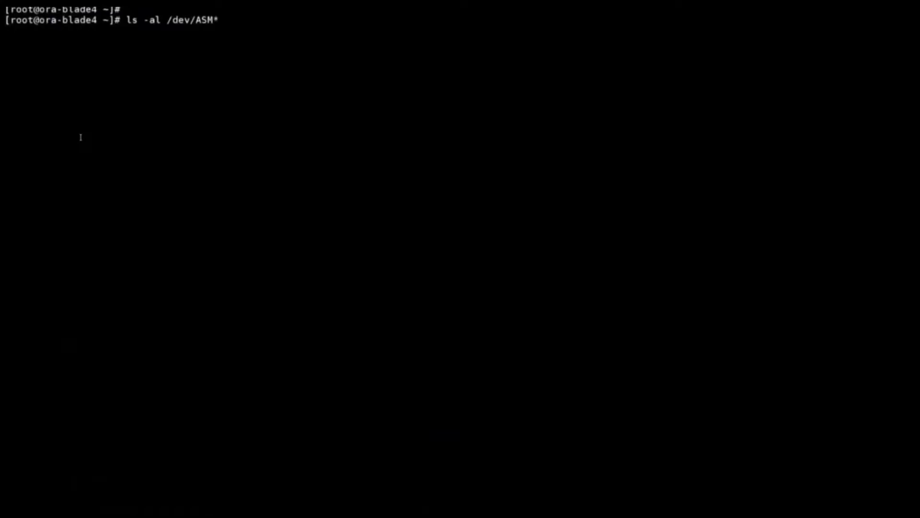
List the six ASMDISK-to-NVMe links, then start SQL*Plus as sysasm.
key("Return")
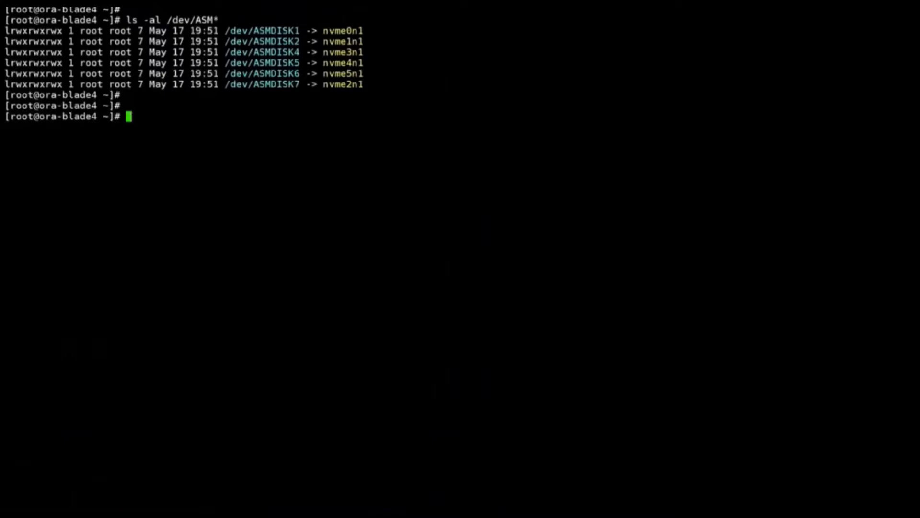
type("sqlplus / as sysasm")
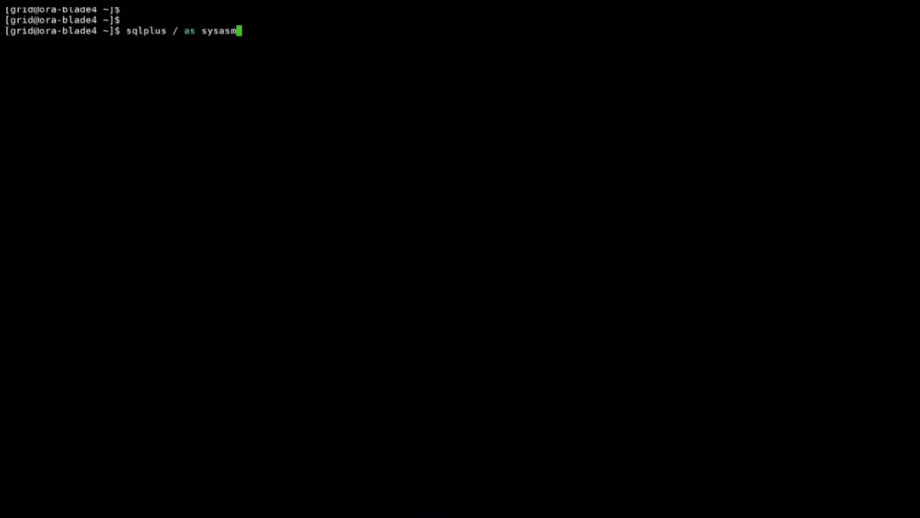
key("Return")
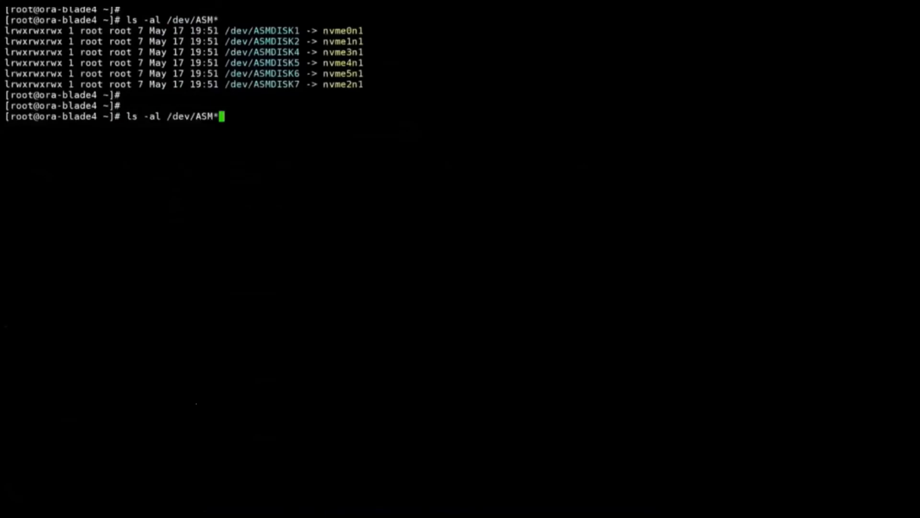
Run iostat -dmxz /dev/nvme* 2 showing six NVMe drives near 100% utilisation.
type("iostat -dmxz /dev/nvme* 2")
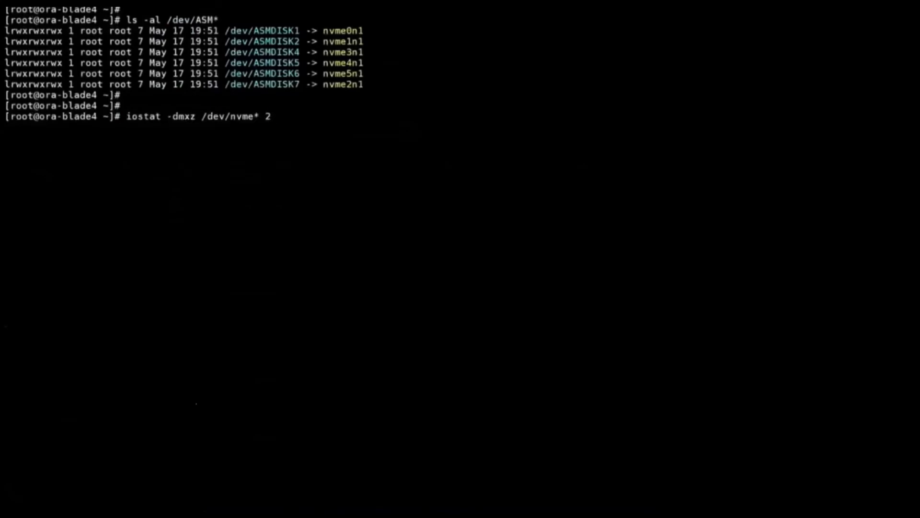
key("Return")
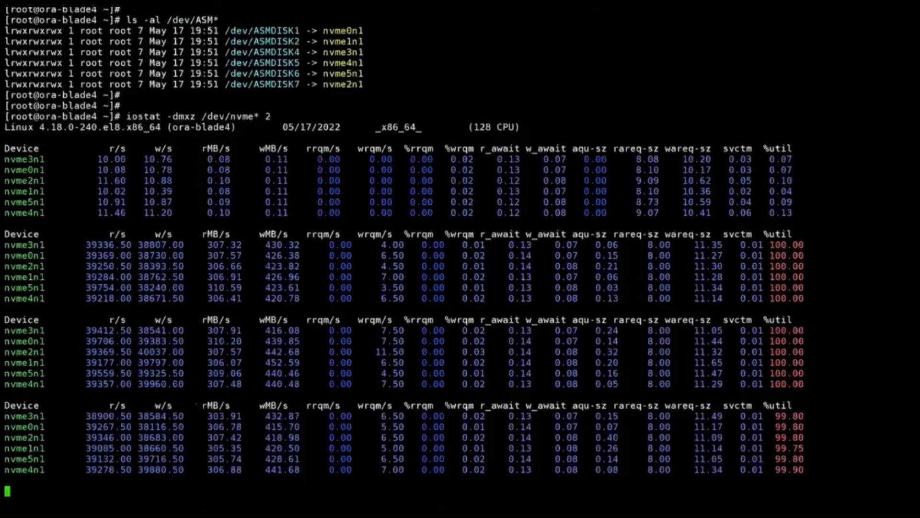
scroll("down", 3)
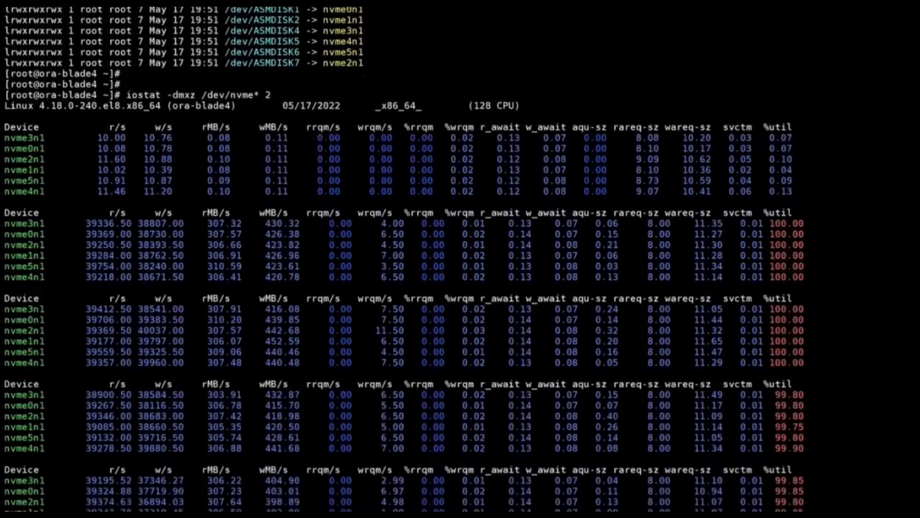